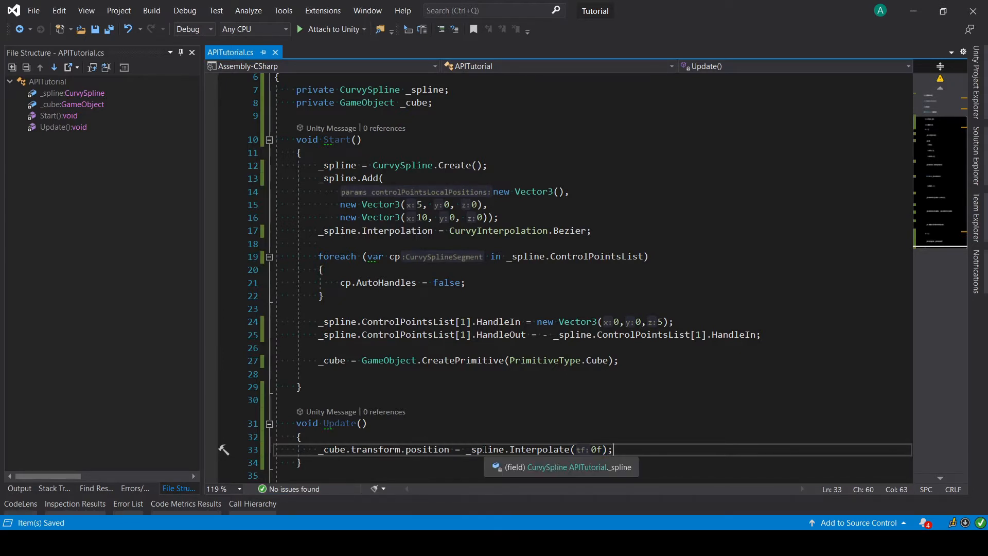
Declare the field 'public float realtiveCoordinate;' among the class fields
{"action": "left_click", "coordinate": [483, 450]}
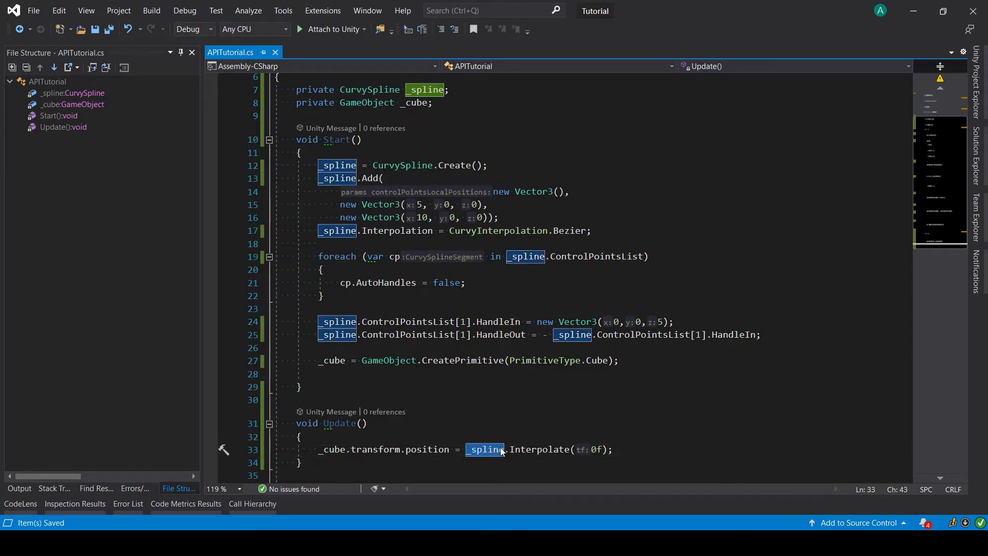
{"action": "type", "text": "public float realtiveCoordinate;"}
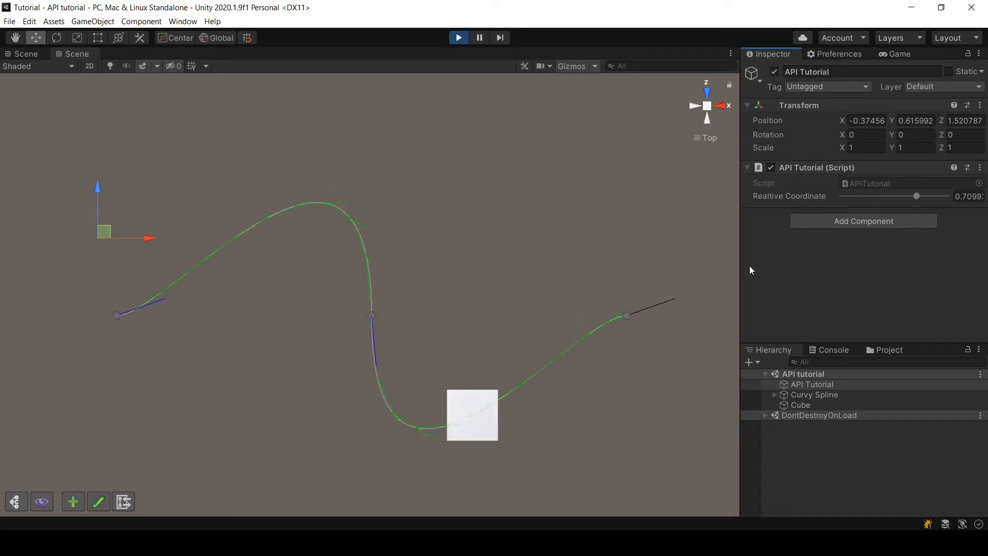
Move the cube along the spline with the Realtive Coordinate slider and enable Tangents display
{"action": "left_click", "coordinate": [41, 502]}
{"action": "type", "text": "0.811"}
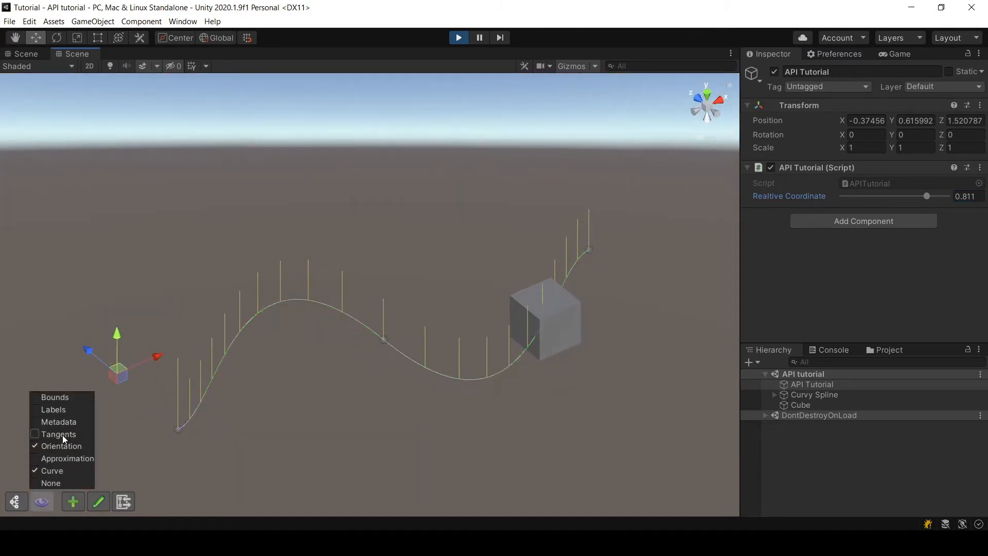
{"action": "left_click", "coordinate": [58, 433]}
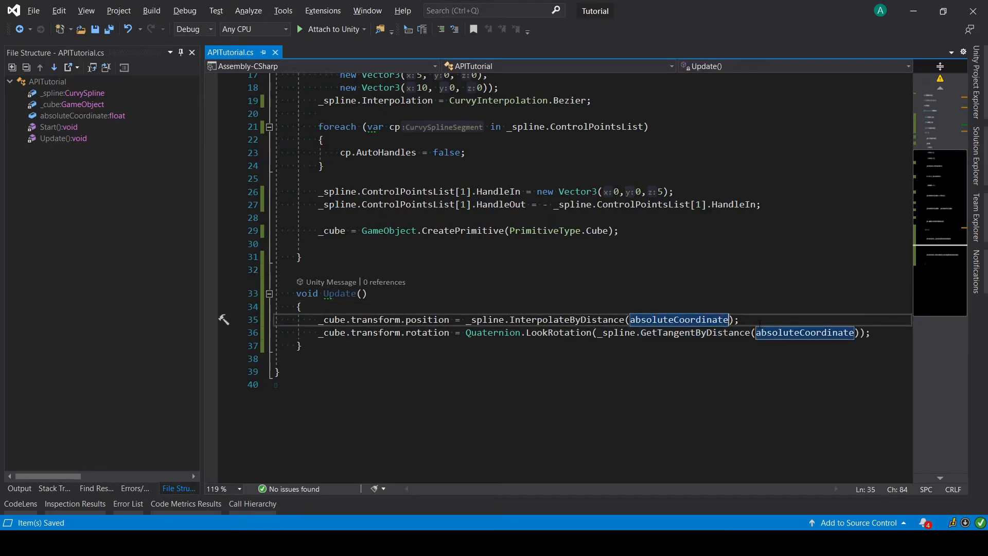
Add a comma after absoluteCoordinate in the InterpolateByDistance call for another argument
{"action": "type", "text": ","}
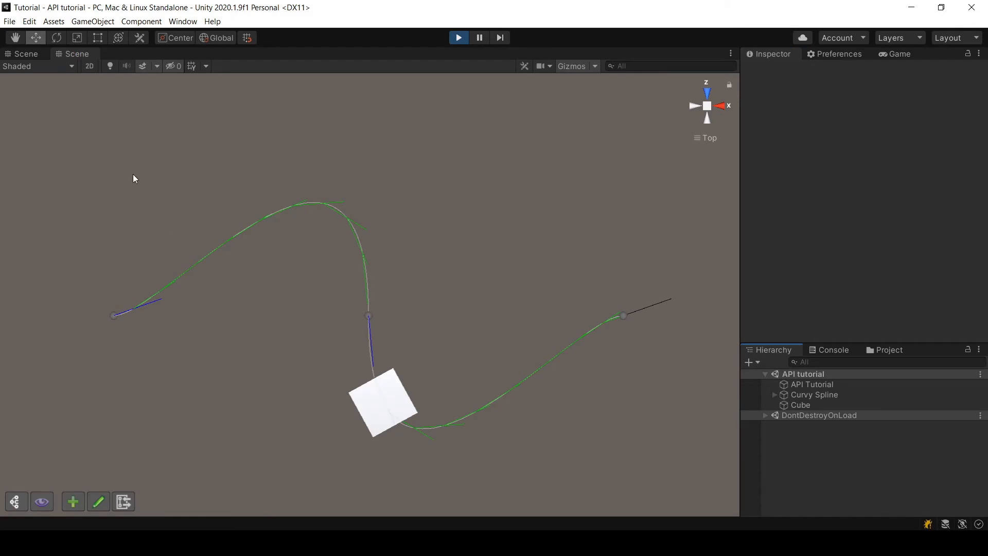
{"action": "left_click", "coordinate": [779, 414]}
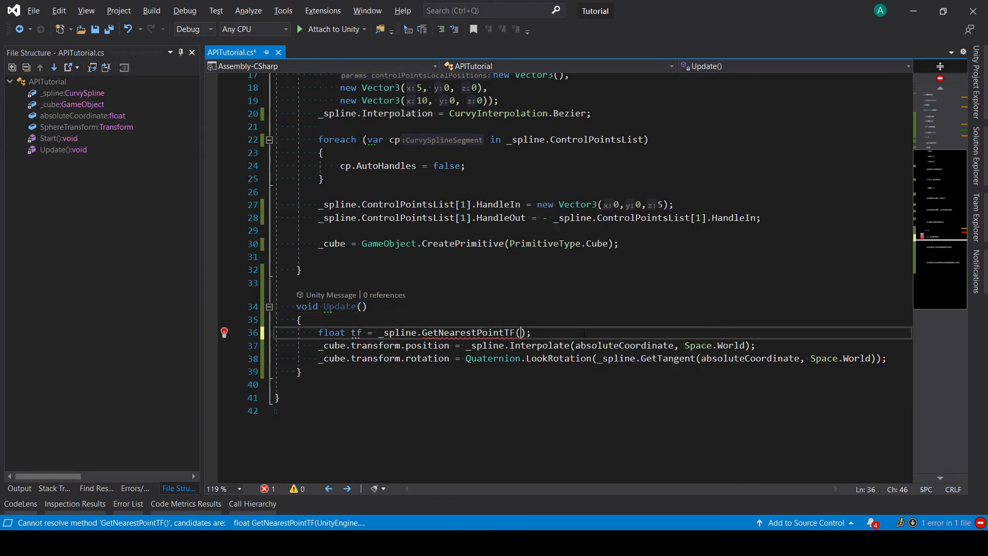
Pass 'SphereTransform.position, out Vector3 nearestPoint,' to the GetNearestPointTF call
{"action": "type", "text": "SphereTransform.position, out Vector3"}
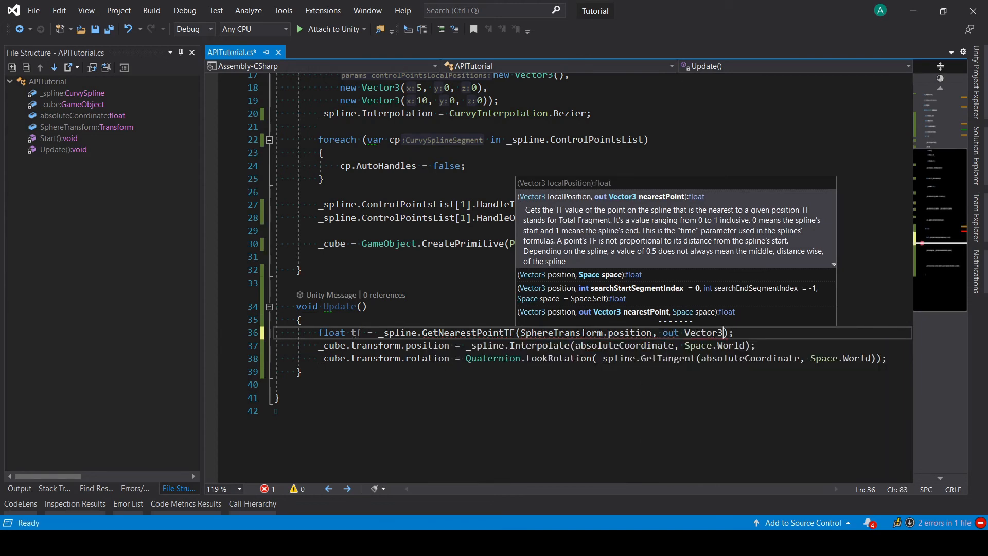
{"action": "type", "text": "nearestPoint,"}
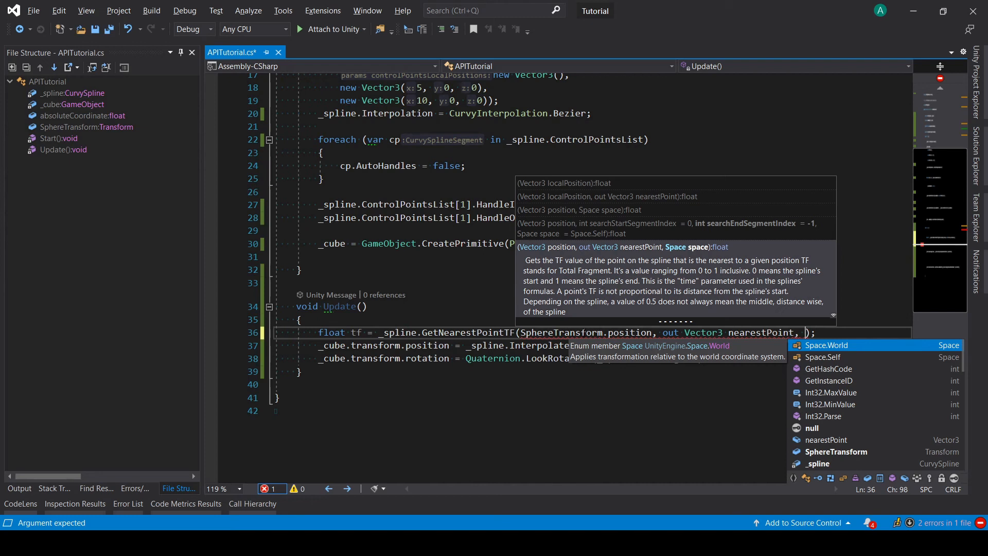